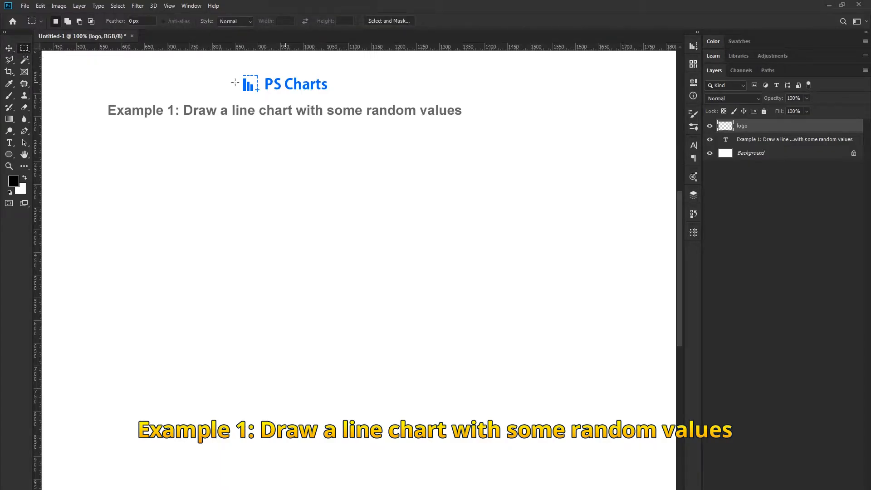
# Drag a rectangular selection below the Example 1 title to size the chart.
pyautogui.moveTo(66, 132); pyautogui.dragTo(417, 337)
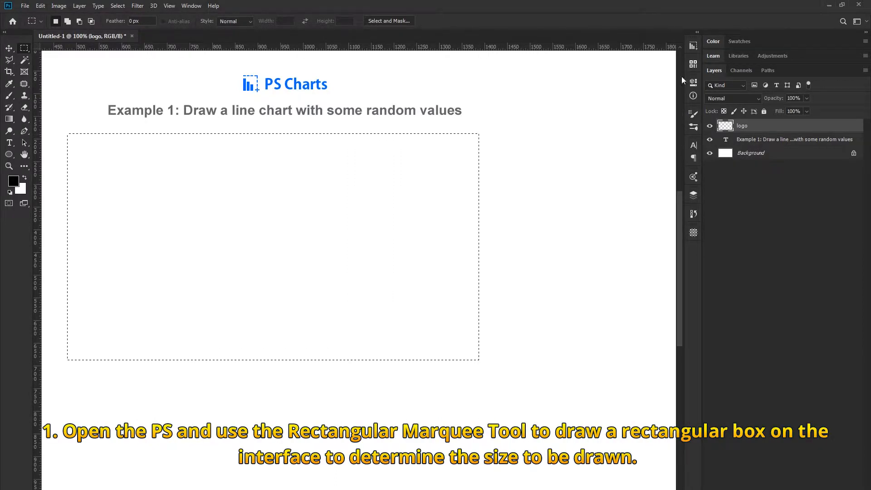
pyautogui.click(693, 45)
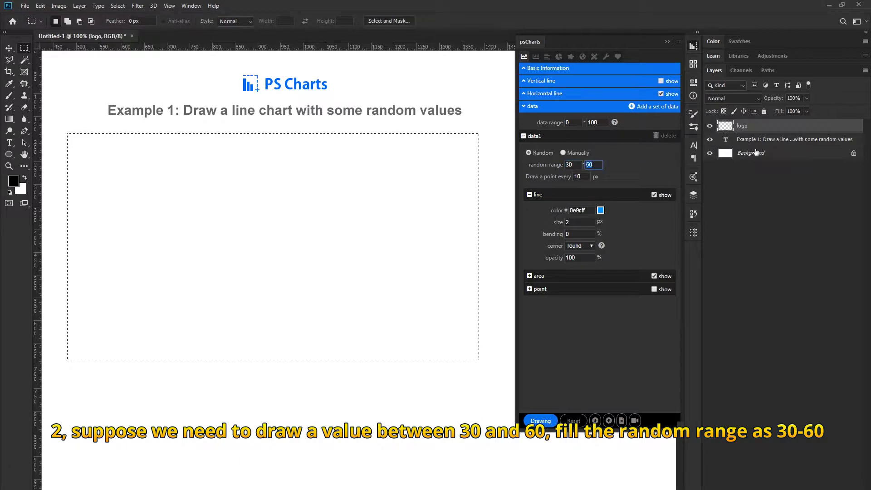
# Enter 60 as the random range maximum, enable point display and expand its settings.
pyautogui.write('60')
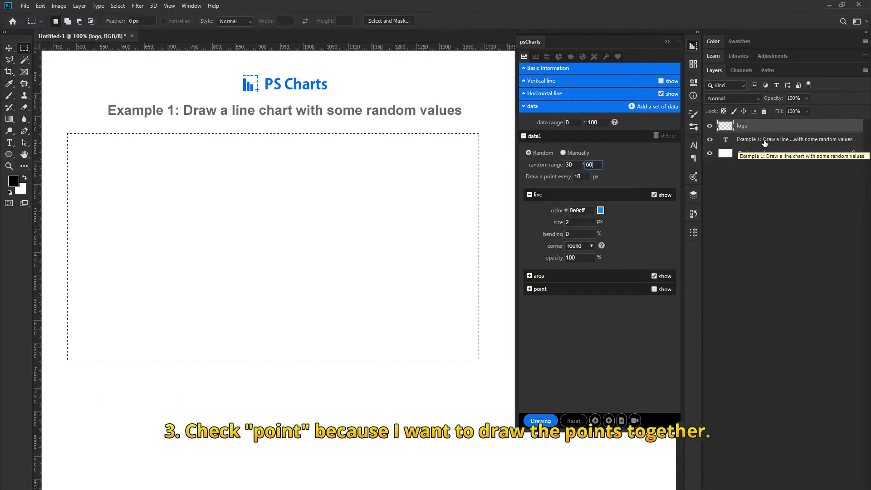
pyautogui.click(654, 289)
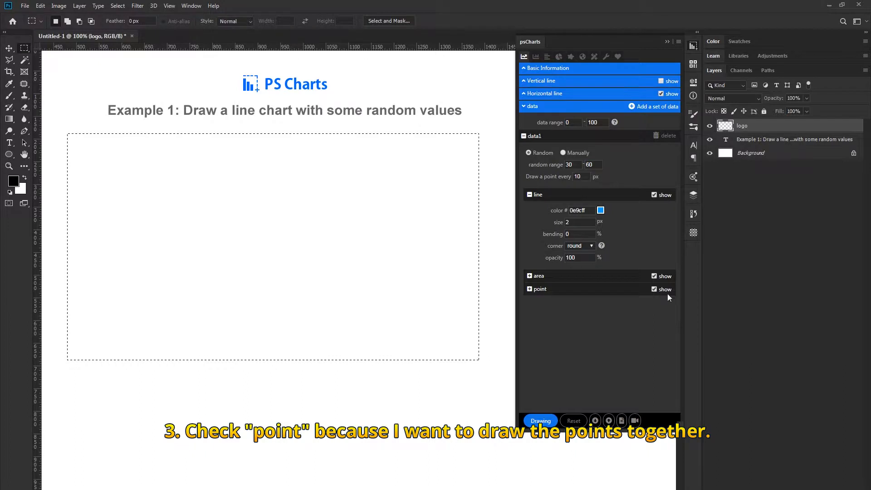
pyautogui.moveTo(584, 309)
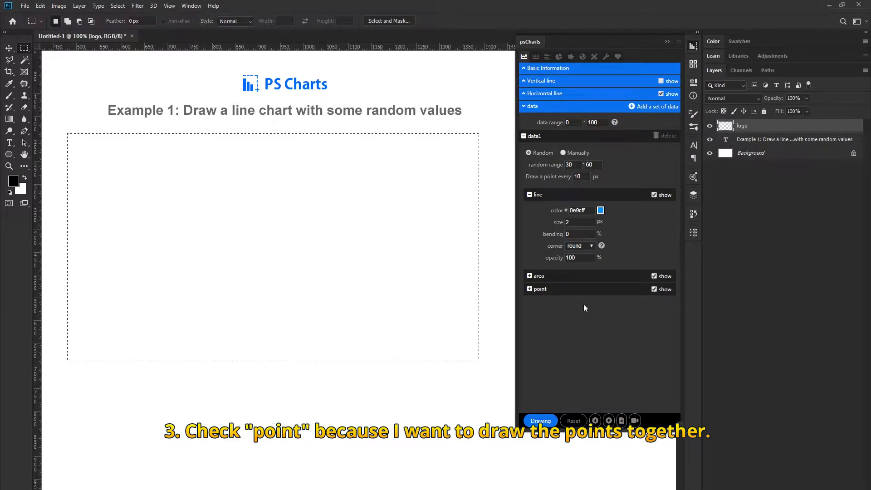
pyautogui.click(530, 289)
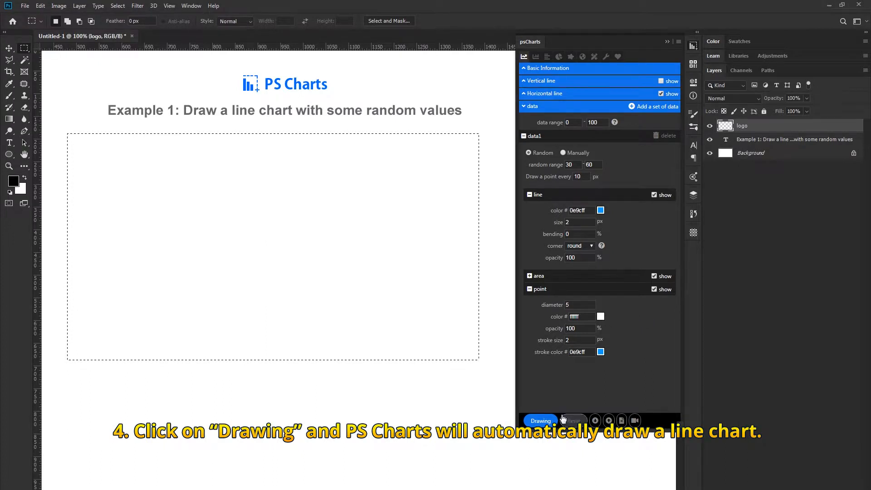
# Generate the random-value line chart with psCharts Drawing, reaching the Example 2 canvas.
pyautogui.click(539, 420)
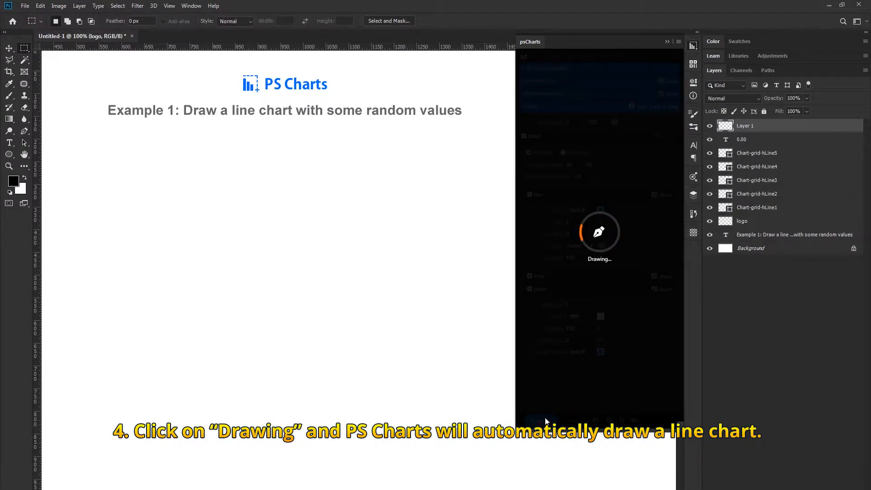
pyautogui.click(598, 230)
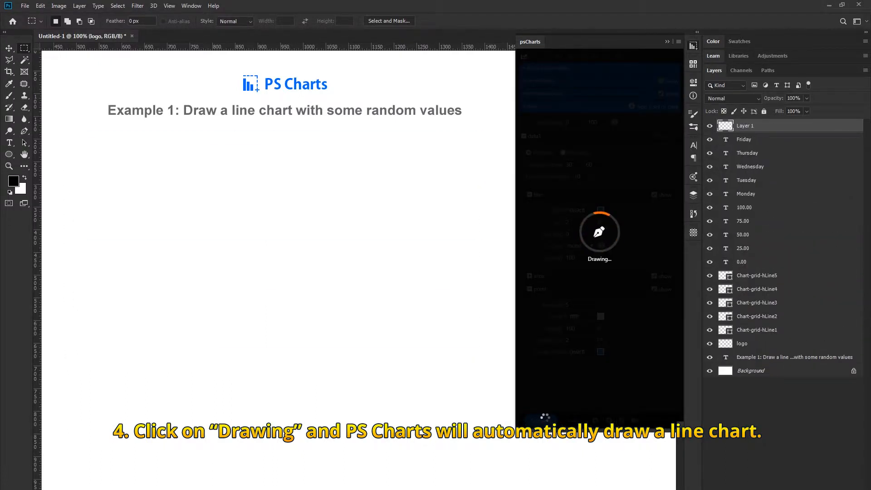
pyautogui.click(599, 231)
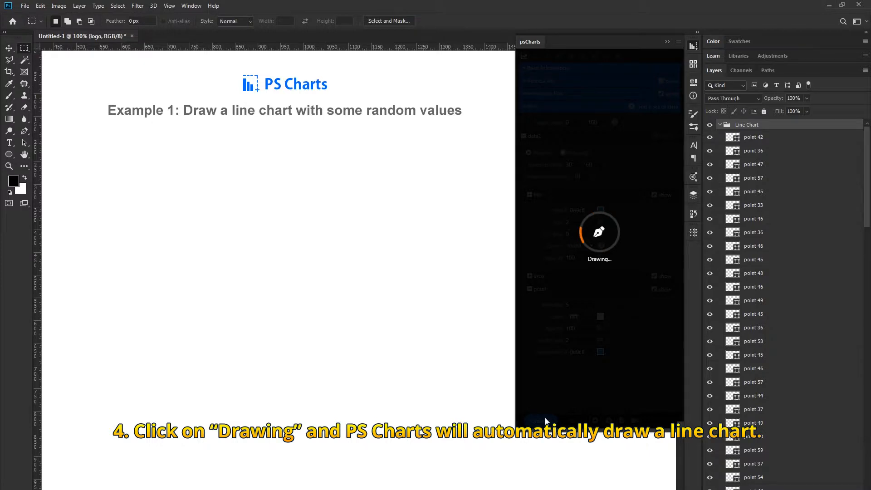
pyautogui.click(538, 420)
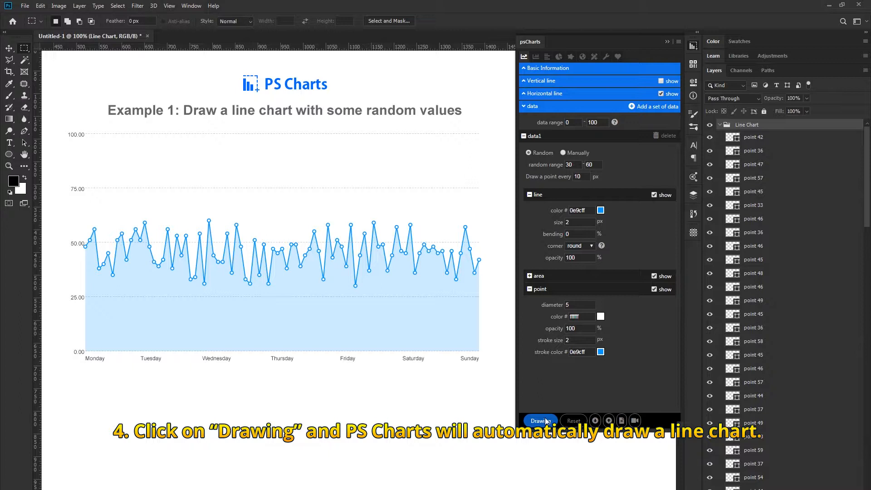
pyautogui.click(539, 420)
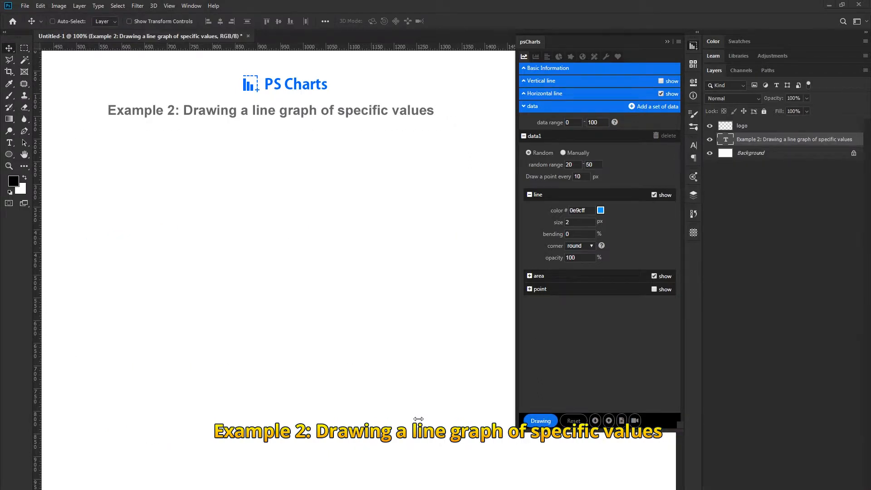
# Use the Rectangular Marquee Tool to drag a chart area below the Example 2 title.
pyautogui.click(24, 47)
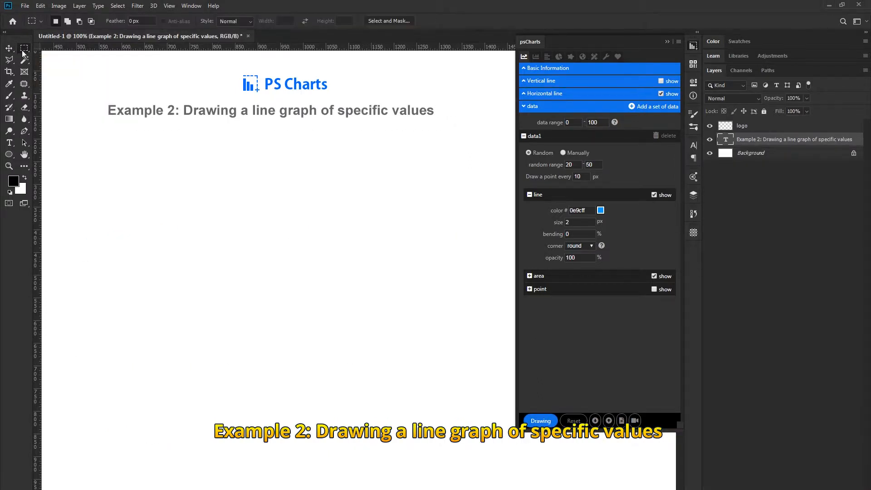
pyautogui.moveTo(55, 131); pyautogui.dragTo(375, 334)
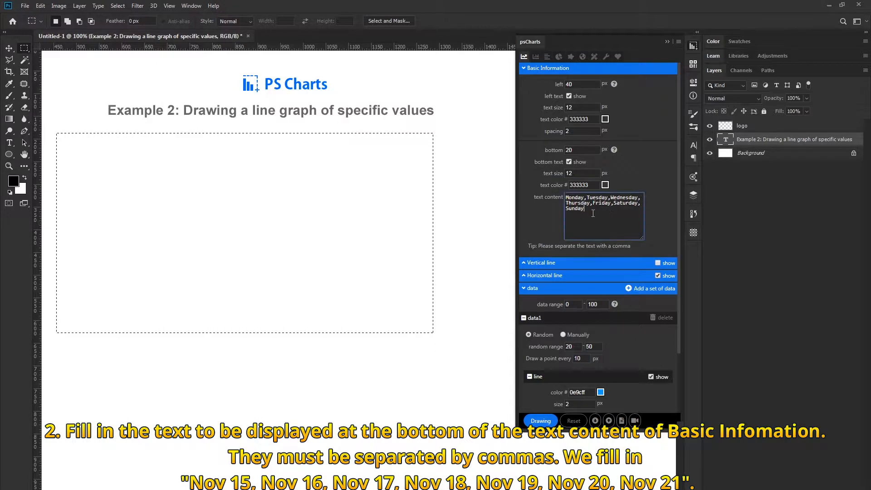
# Set the bottom axis labels to Nov 15 through Nov 21.
pyautogui.write('Nov 15,Nov 16,Nov 17,Nov 18,Nov 19,Nov 20,Nov 21')
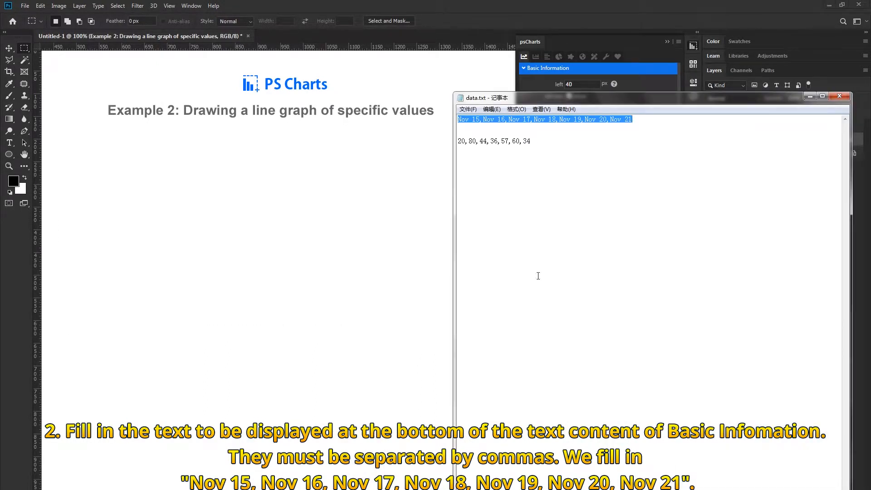
pyautogui.tripleClick(494, 141)
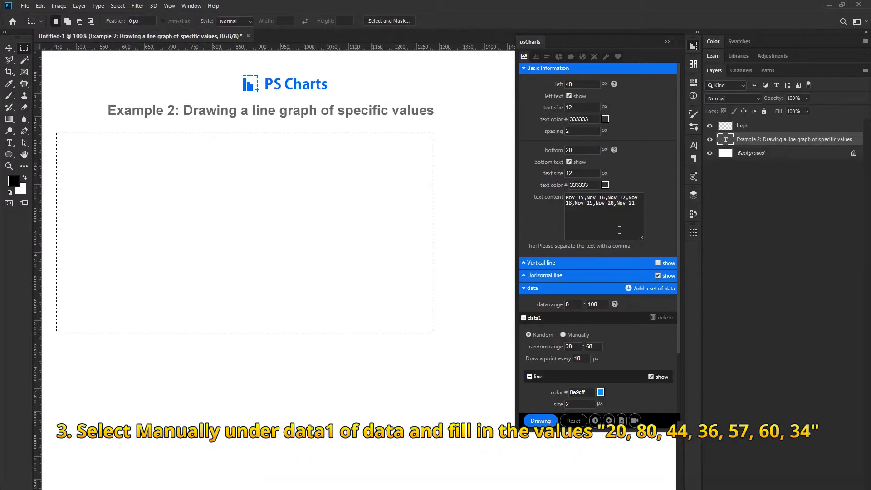
pyautogui.click(603, 215)
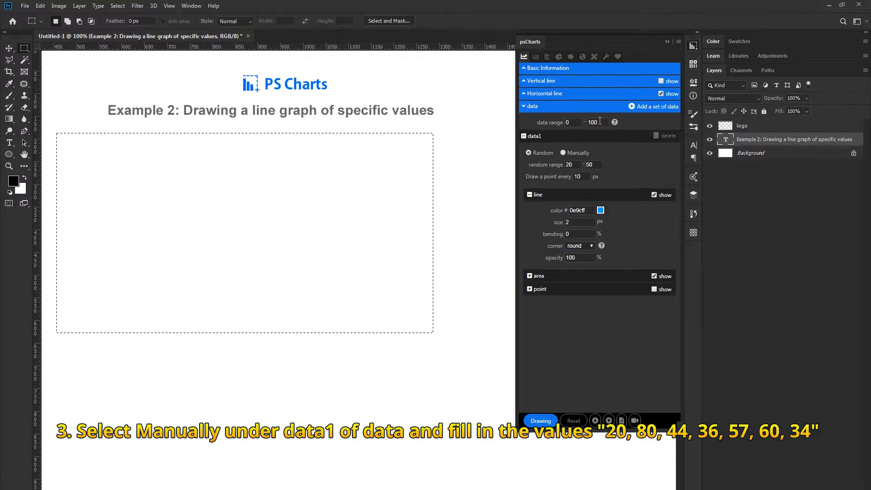
# Switch data1 to manual values 20,80,44,36,57,60,34.
pyautogui.click(563, 152)
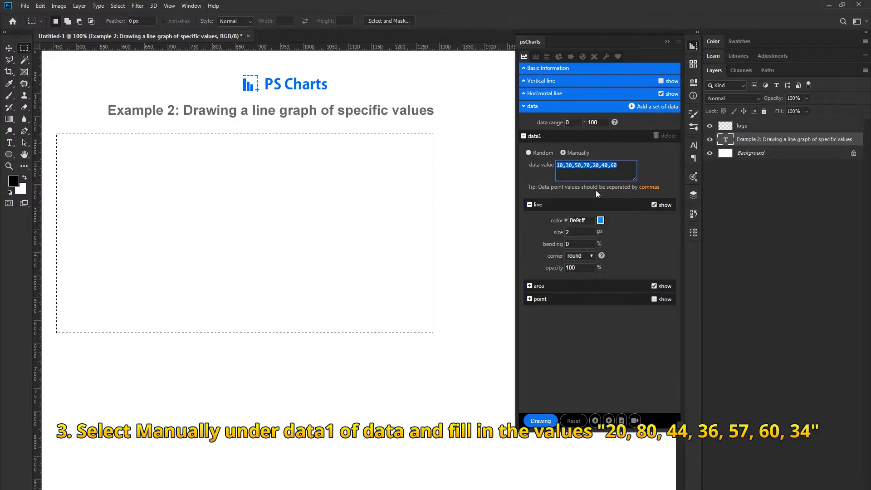
pyautogui.write('20,80,44,36,57,60,34')
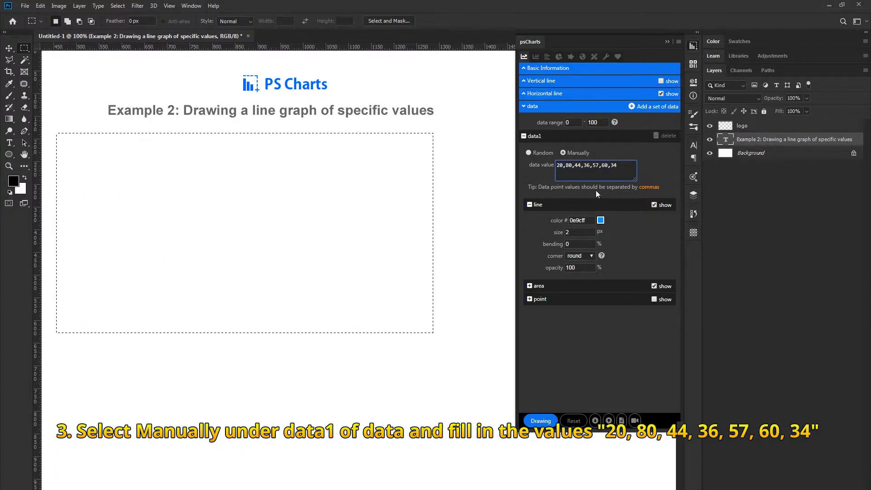
pyautogui.click(579, 244)
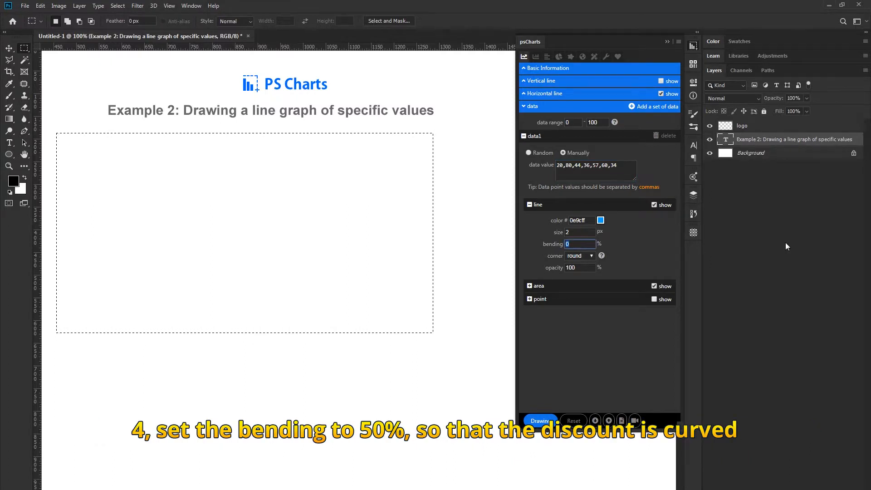
# Set 50% line bending and a 135° gradient area fill ending in #002bff, then draw.
pyautogui.write('50')
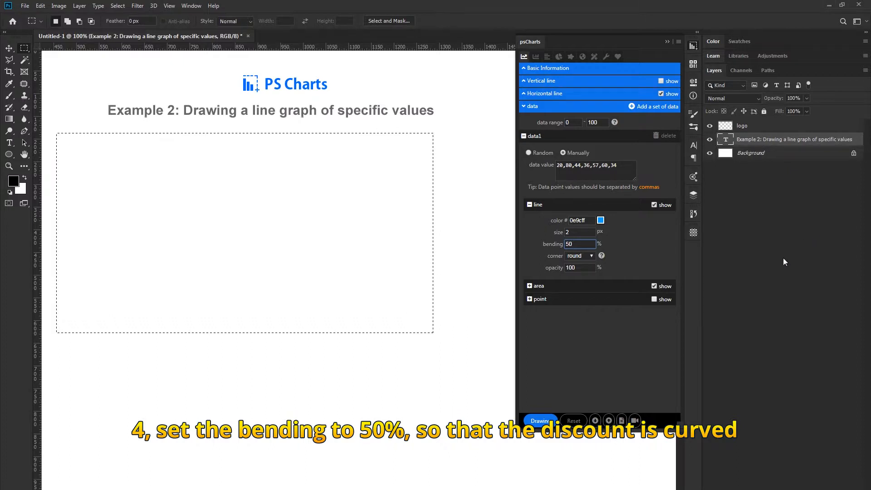
pyautogui.click(530, 286)
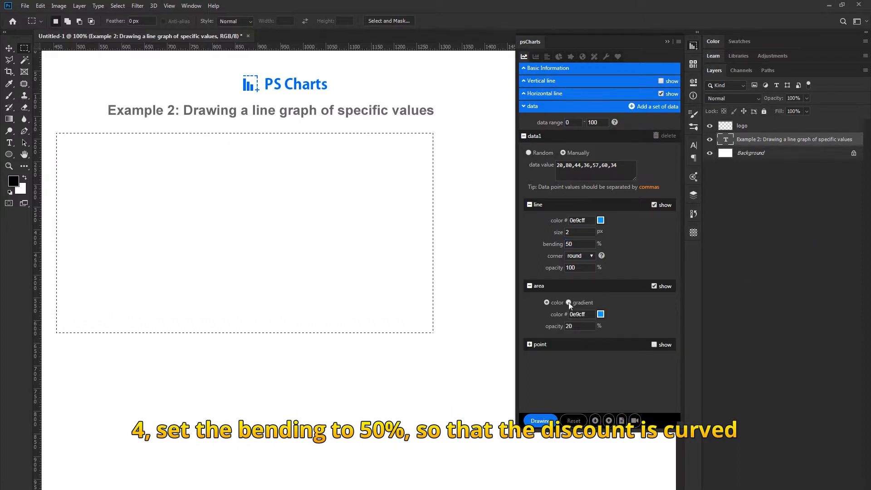
pyautogui.click(568, 302)
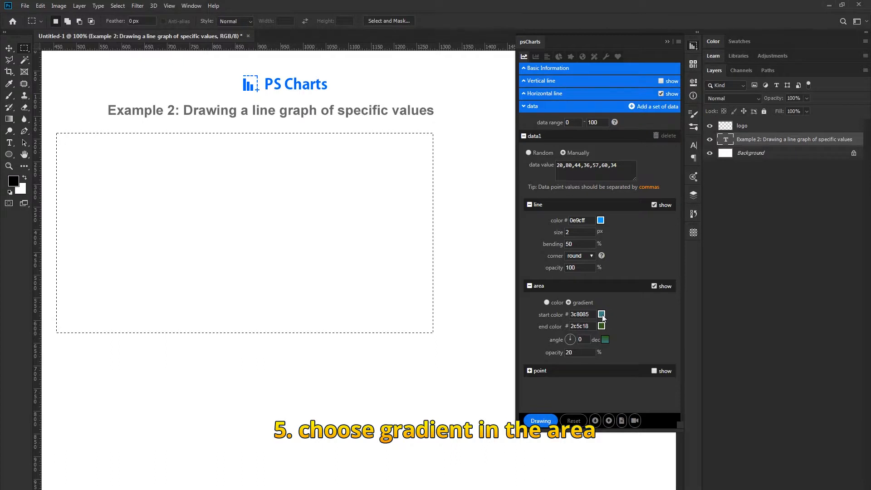
pyautogui.click(601, 314)
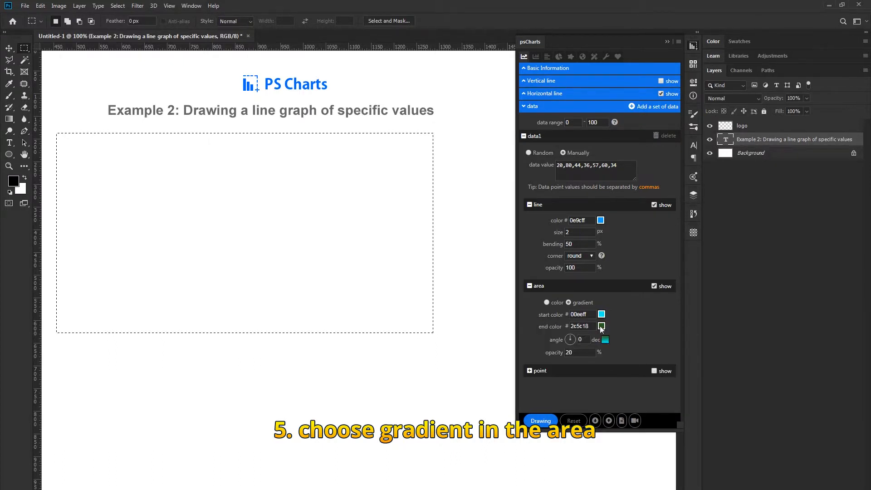
pyautogui.click(601, 326)
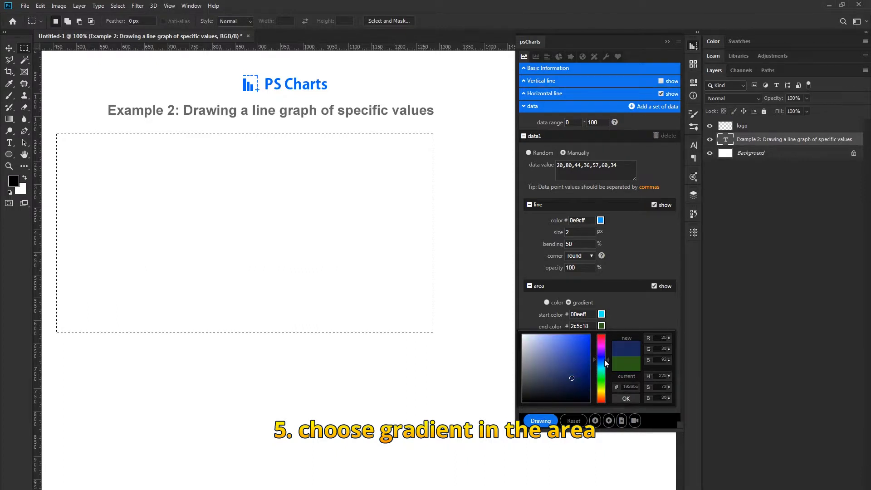
pyautogui.click(625, 399)
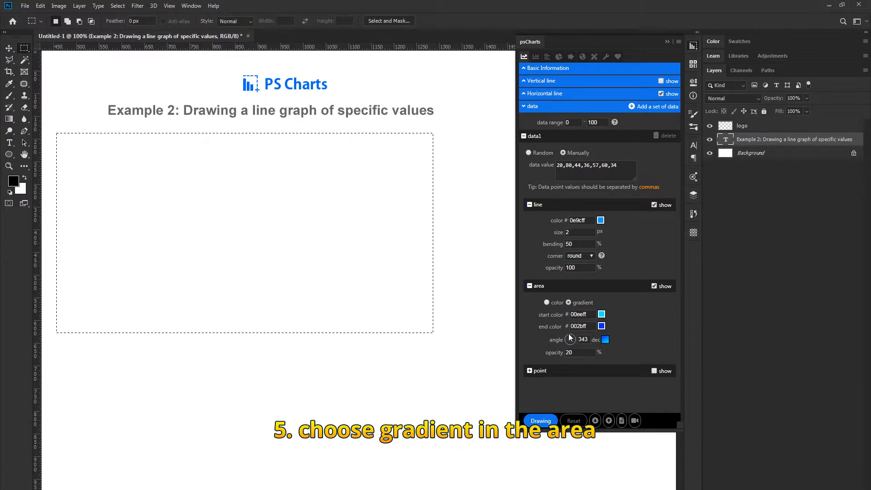
pyautogui.moveTo(569, 339); pyautogui.dragTo(577, 339)
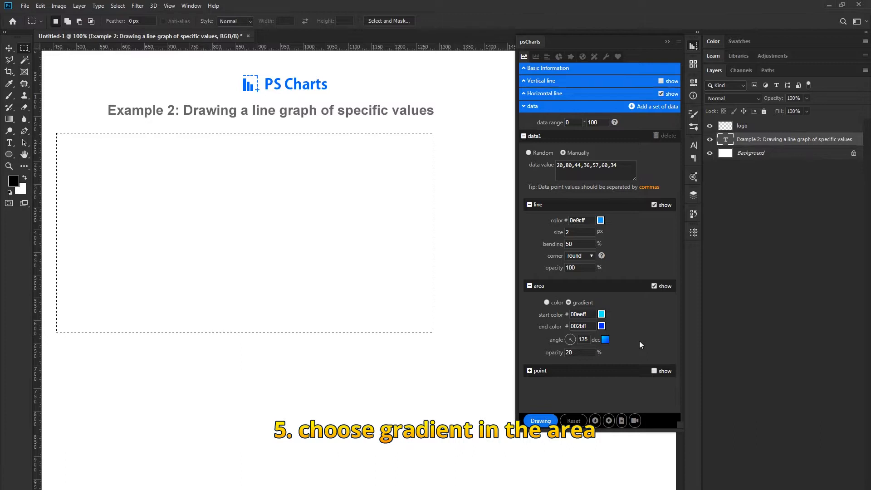
pyautogui.click(539, 420)
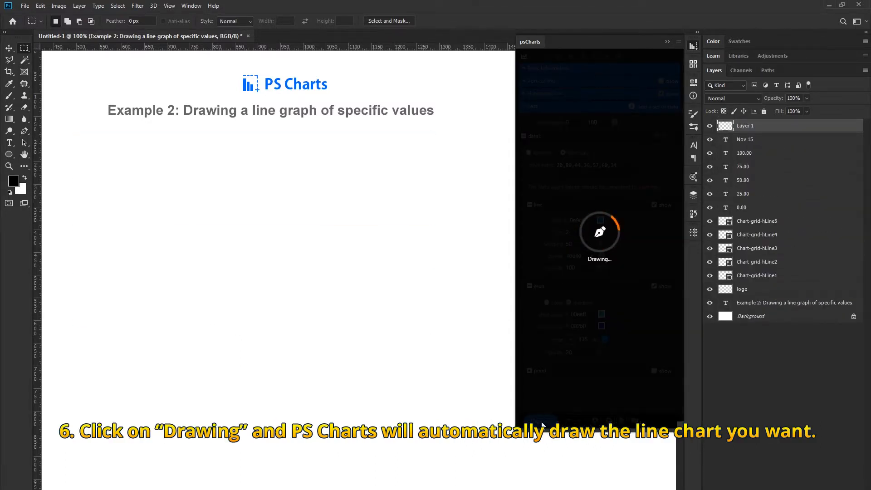
# Render the curved Nov 15–Nov 21 gradient chart, then open the Example 3 document.
pyautogui.click(599, 232)
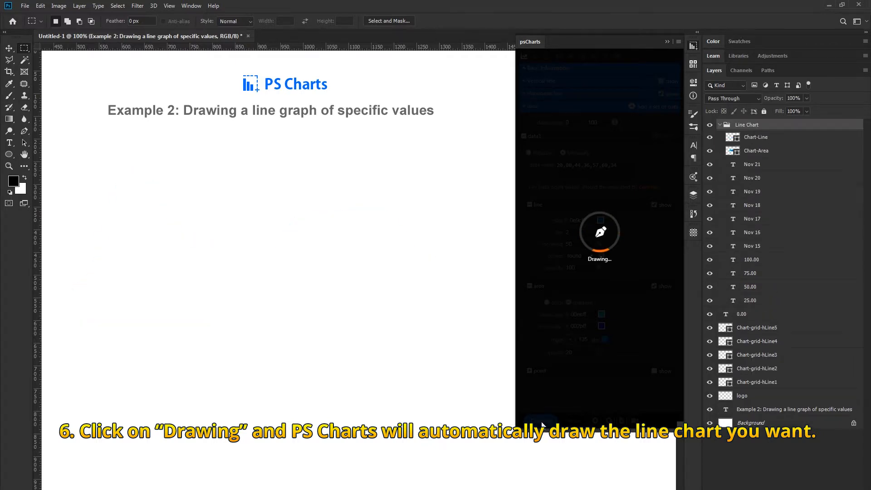
pyautogui.click(539, 420)
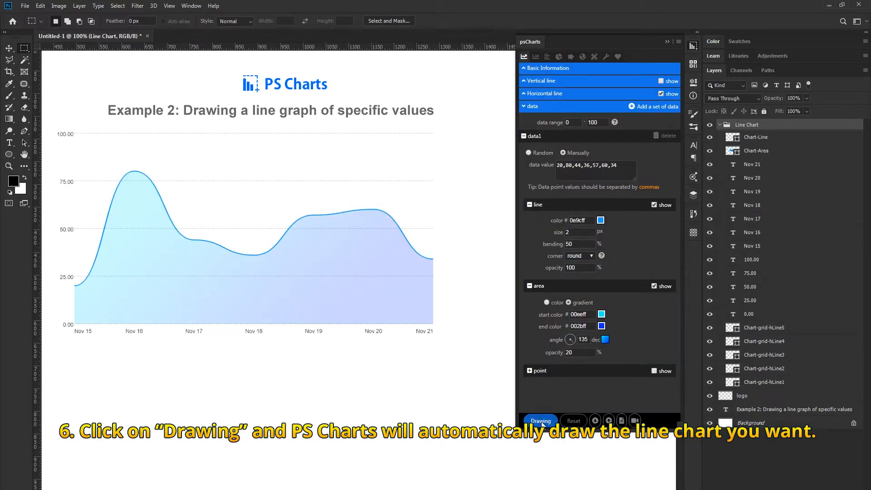
pyautogui.click(539, 419)
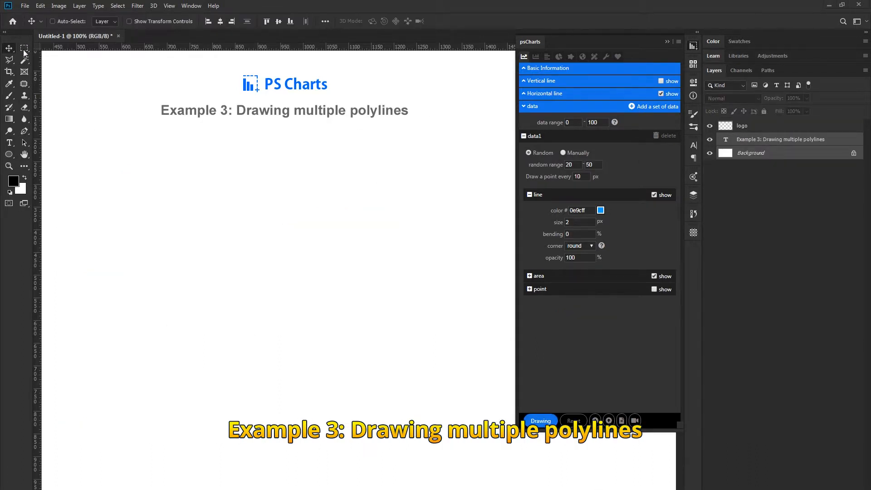
# Mark a larger rectangular chart area below the Example 3 title and set data1 to Manually.
pyautogui.click(24, 47)
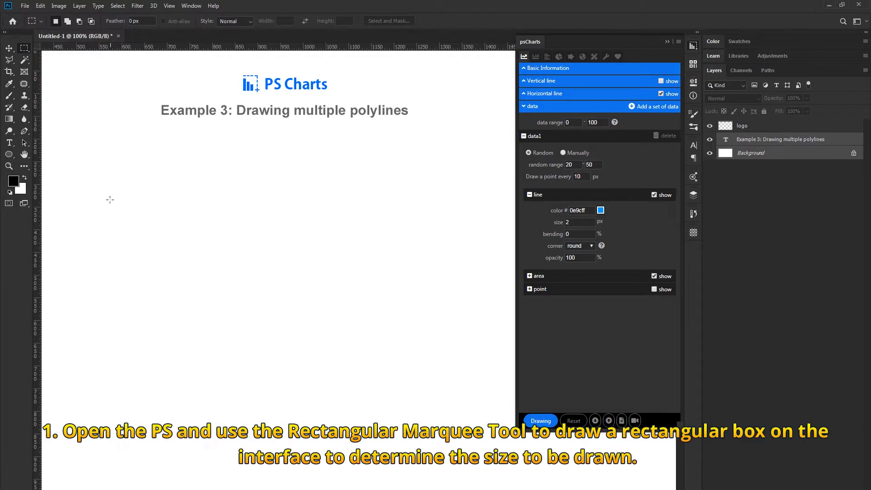
pyautogui.moveTo(52, 129); pyautogui.dragTo(337, 307)
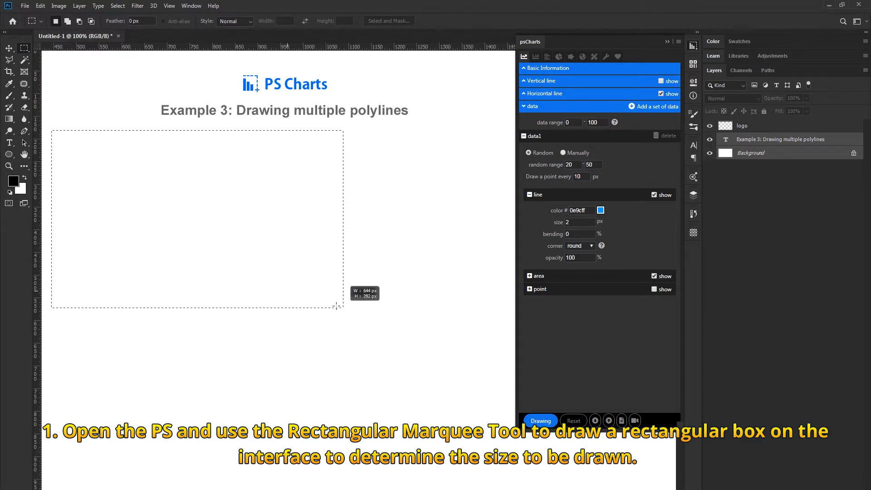
pyautogui.moveTo(343, 306); pyautogui.dragTo(415, 368)
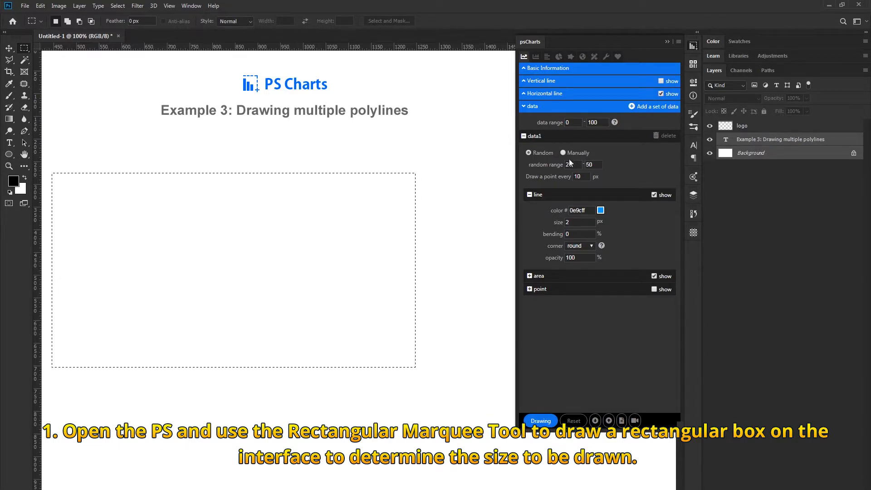
pyautogui.click(562, 153)
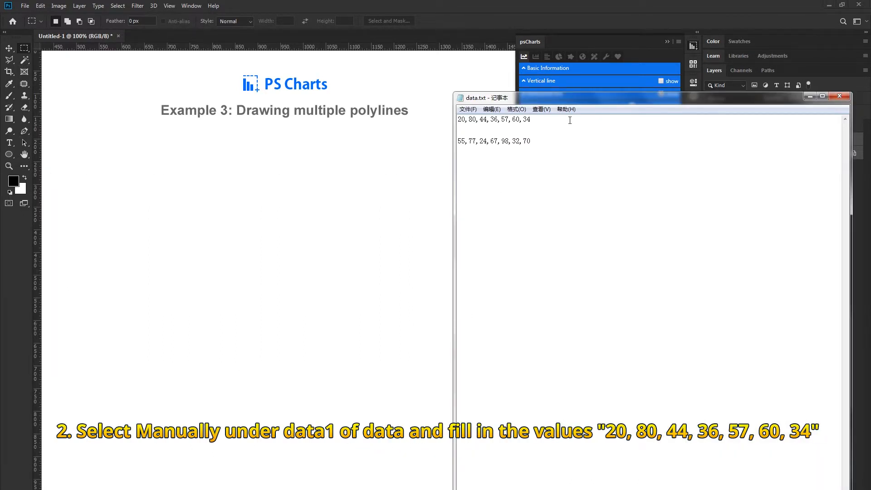
# Replace data1's values with 20,80,44,36,57,60,34 and commit them.
pyautogui.tripleClick(493, 118)
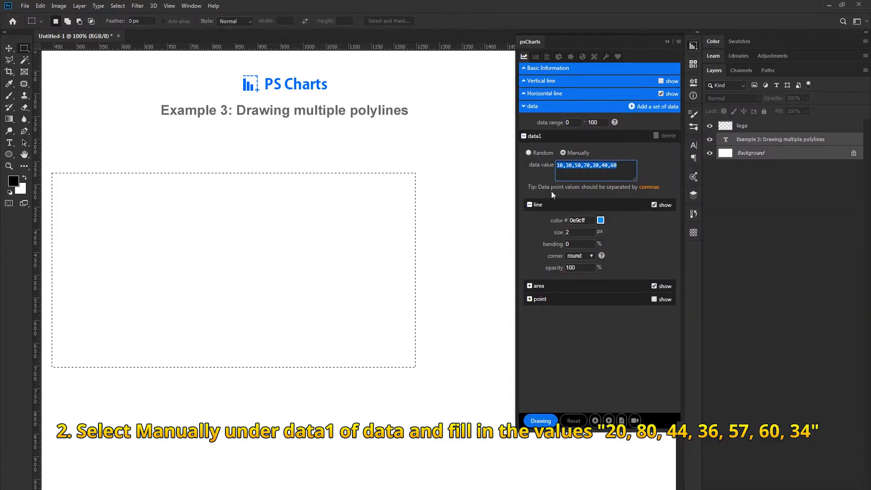
pyautogui.write('20,80,44,36,57,60,34')
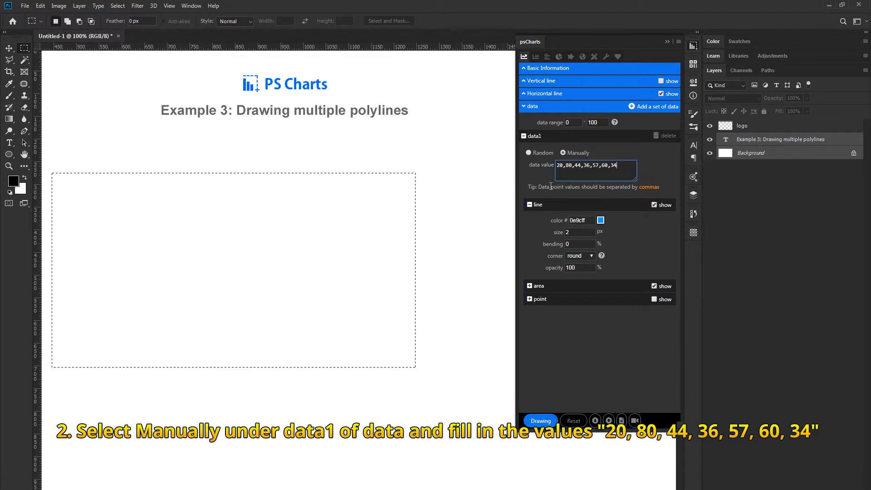
pyautogui.click(655, 286)
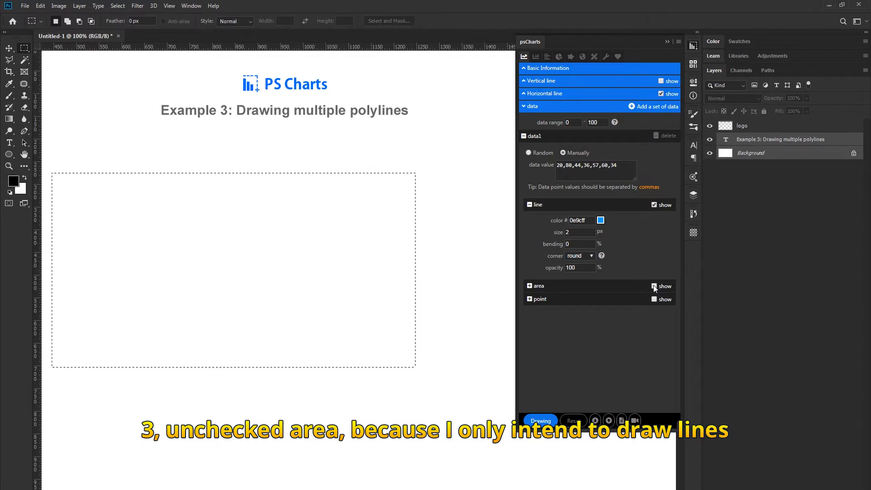
# Turn off data1's area fill and add data2 with manual values 55,77,24,67,98,32,70.
pyautogui.click(654, 285)
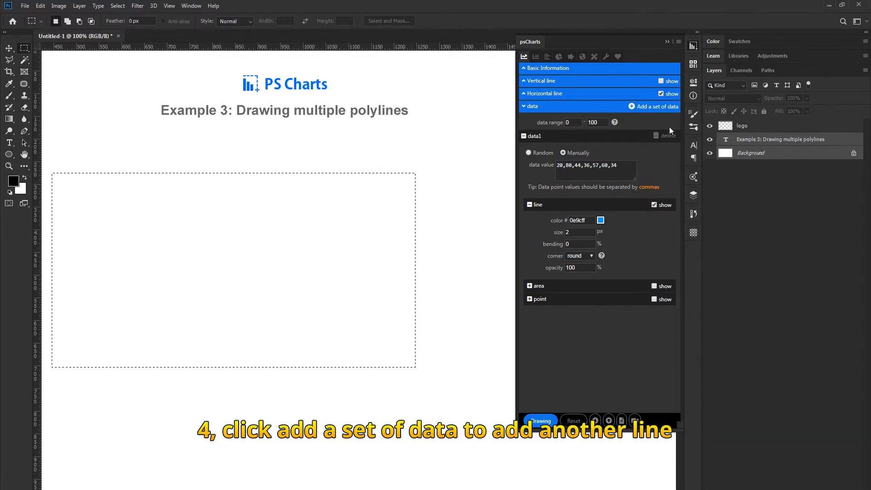
pyautogui.click(654, 106)
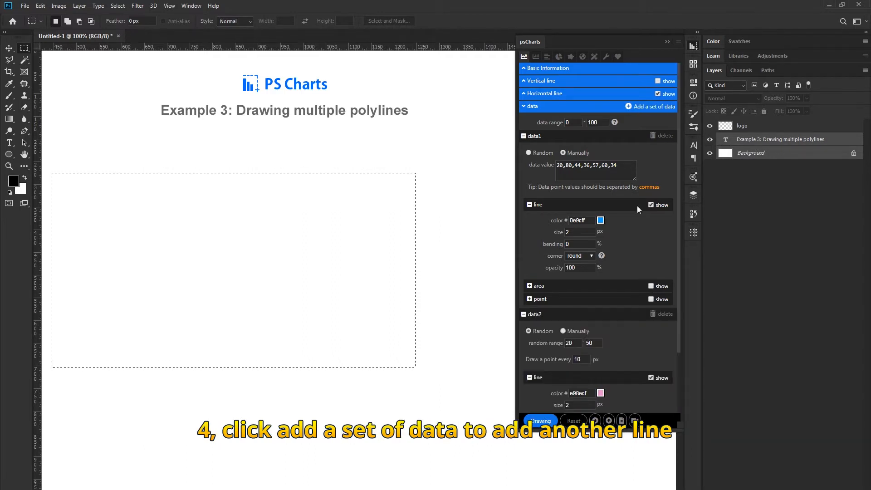
pyautogui.click(524, 136)
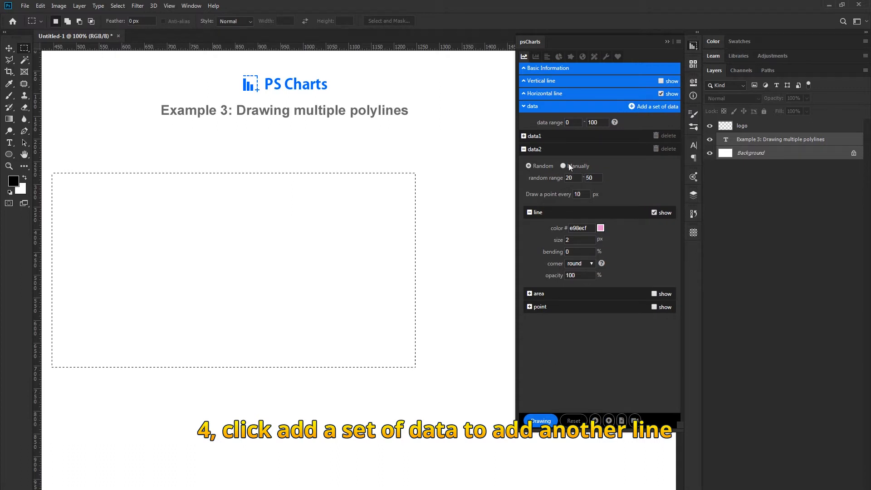
pyautogui.click(563, 166)
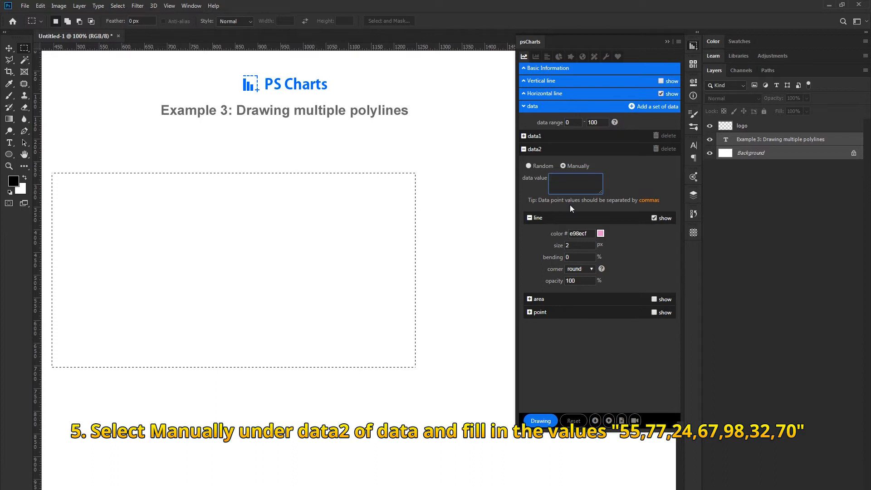
pyautogui.write('55,77,24,67,98,32,70')
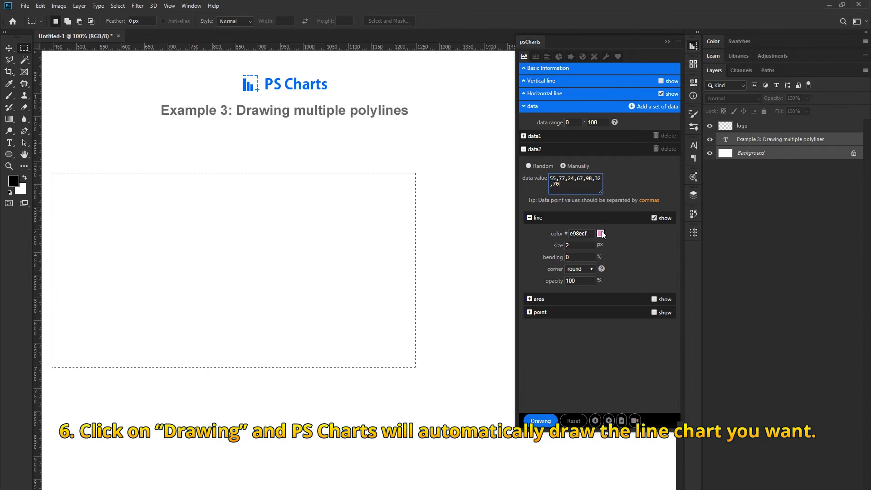
# Draw the chart with blue and pink polylines over Monday–Sunday on a 0–100 scale.
pyautogui.click(539, 420)
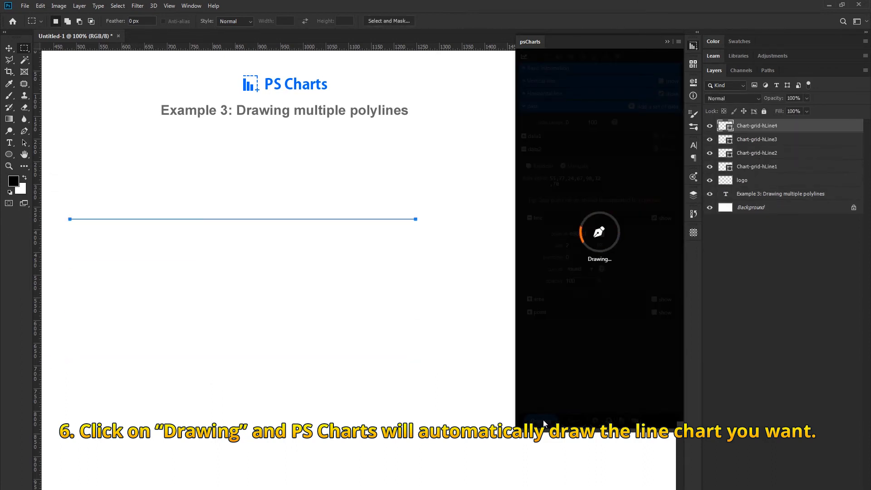
pyautogui.click(599, 230)
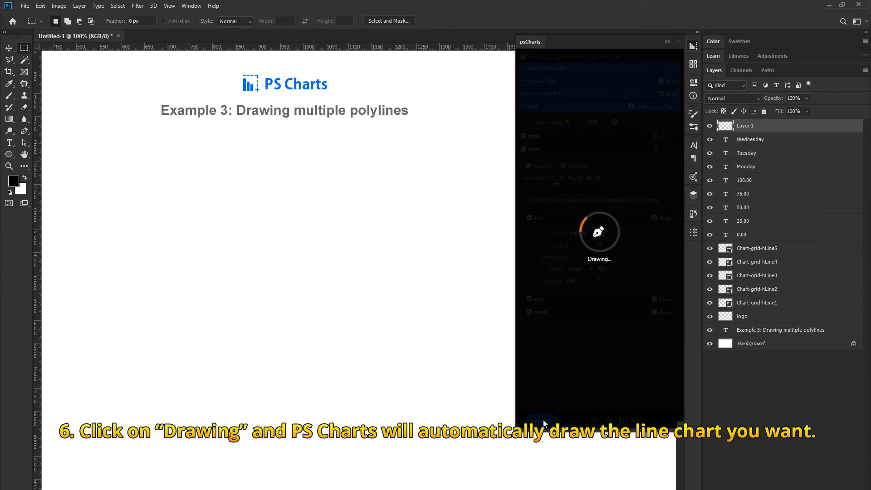
pyautogui.click(539, 421)
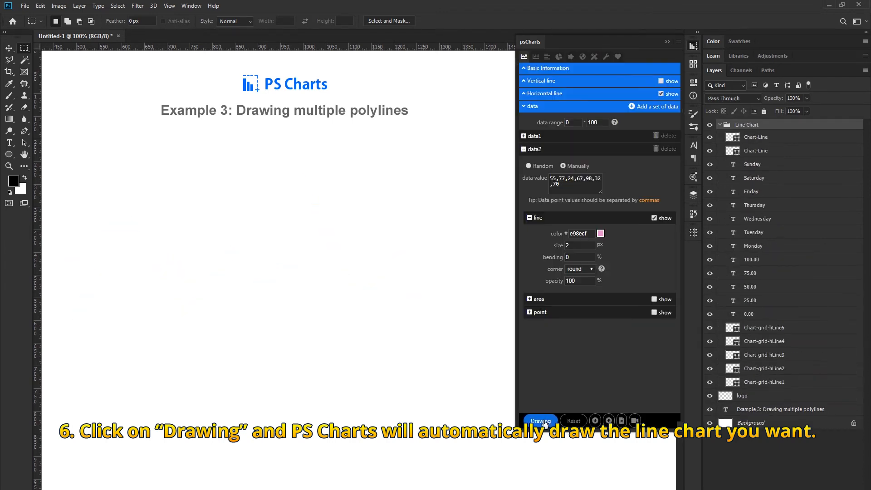
pyautogui.click(539, 421)
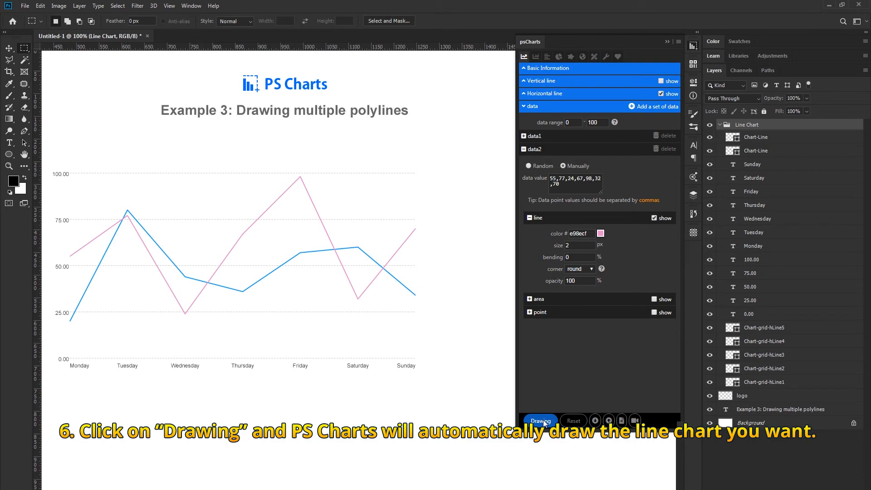